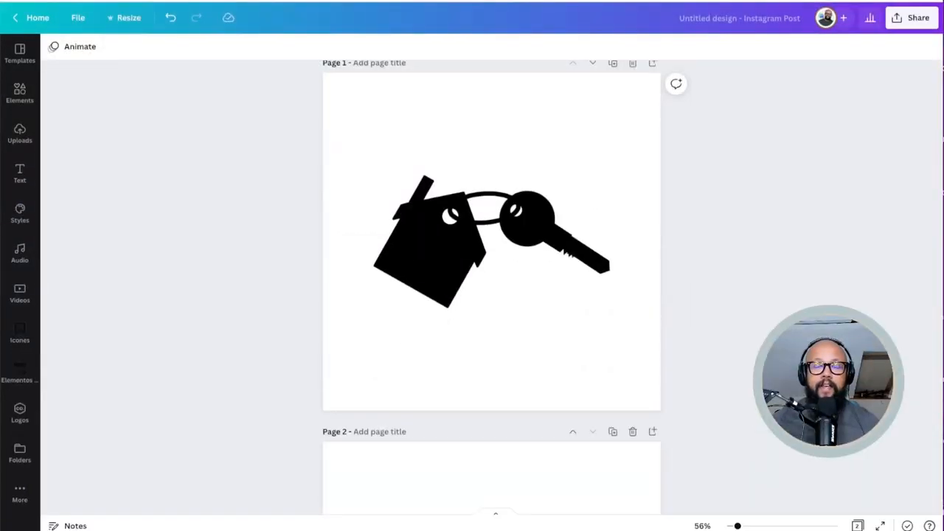
# Select the house-and-keys graphic, then leave the design for the Canva home page.
pyautogui.click(510, 225)
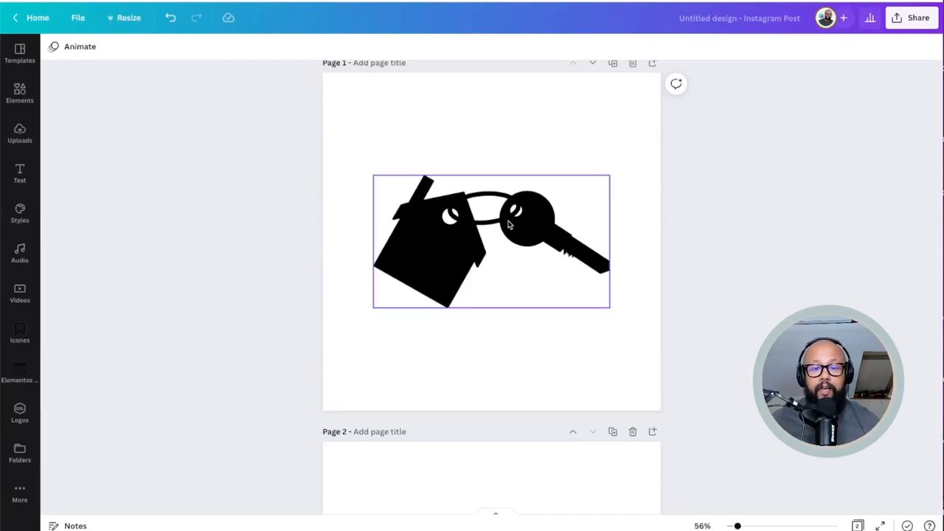
pyautogui.scroll(-3)
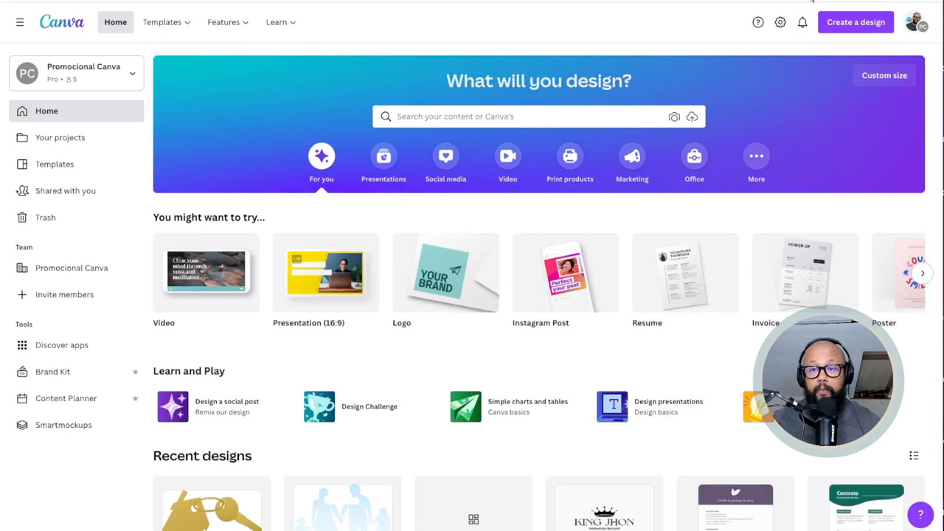
# Create a blank Instagram Post design and show the Elements library.
pyautogui.click(855, 22)
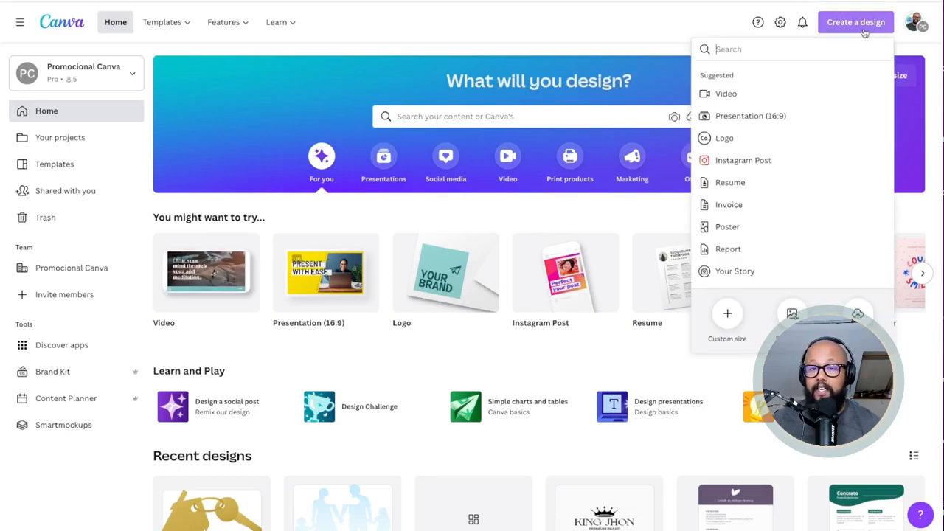
pyautogui.click(744, 160)
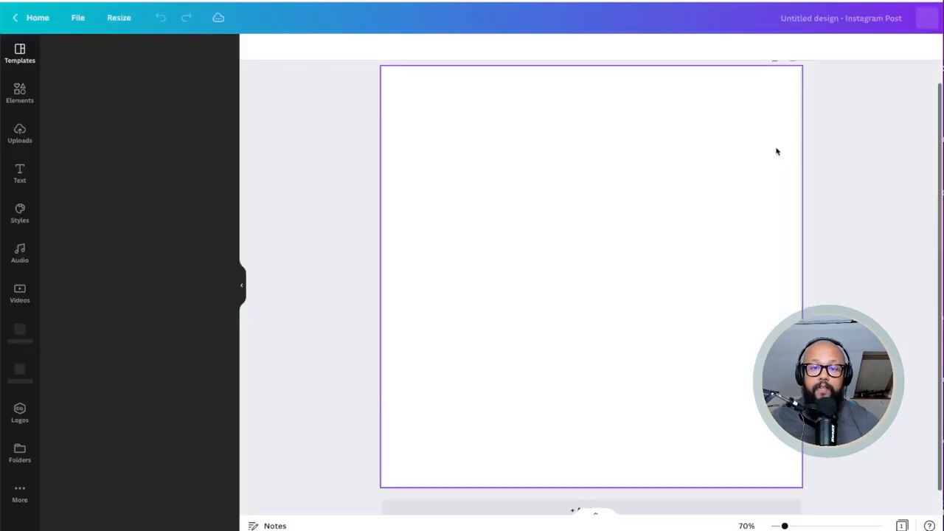
pyautogui.click(21, 50)
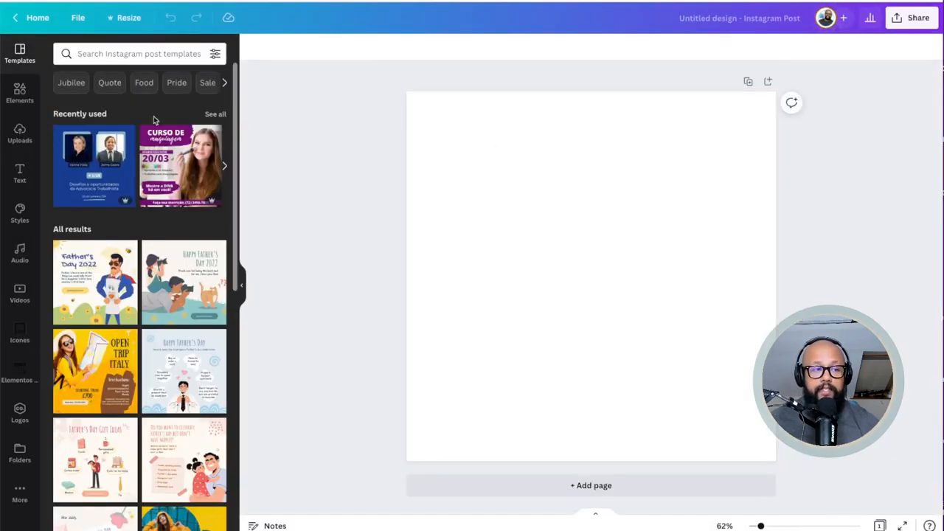
pyautogui.click(19, 88)
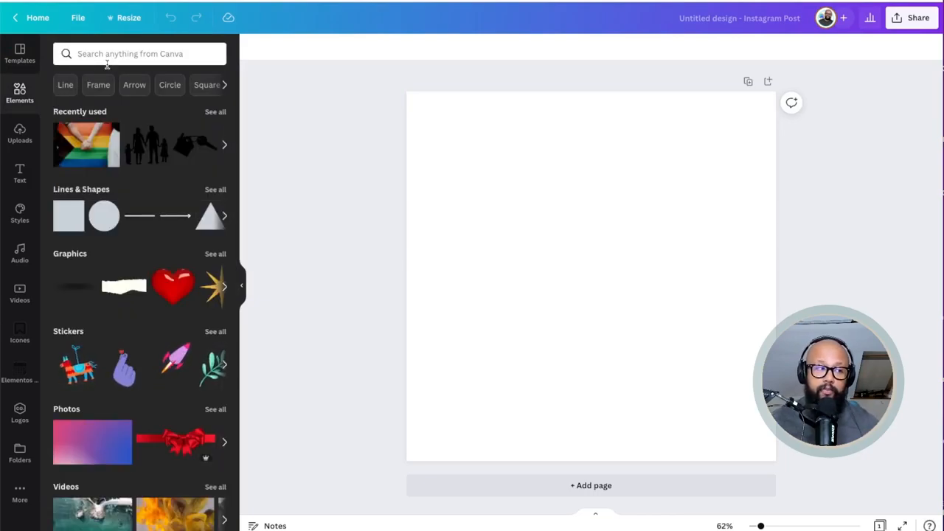
pyautogui.moveTo(39, 182)
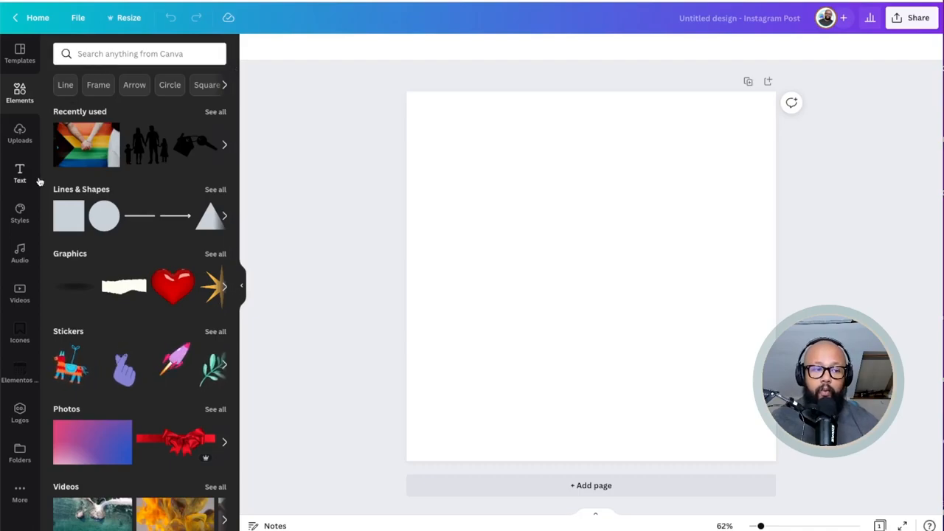
# Add and then delete a circle landscape frame, and start an element search.
pyautogui.scroll(-3)
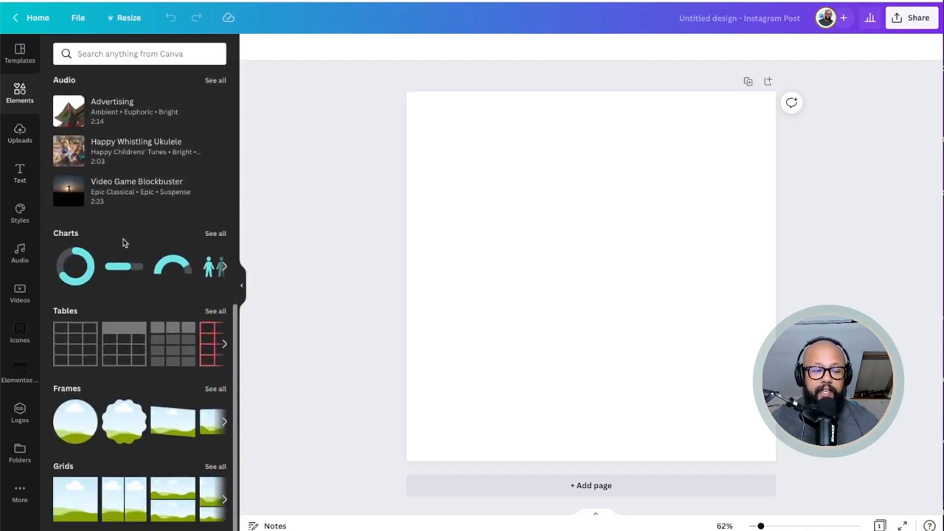
pyautogui.click(75, 422)
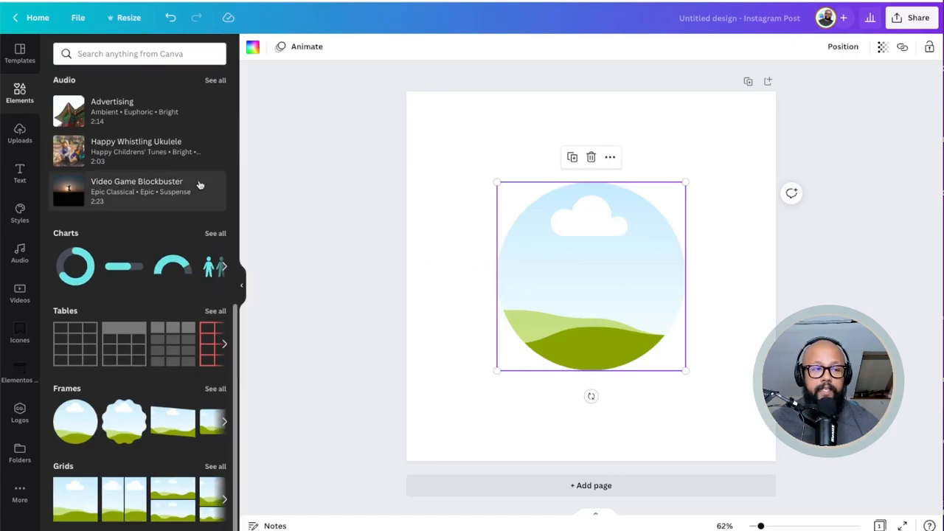
pyautogui.click(20, 132)
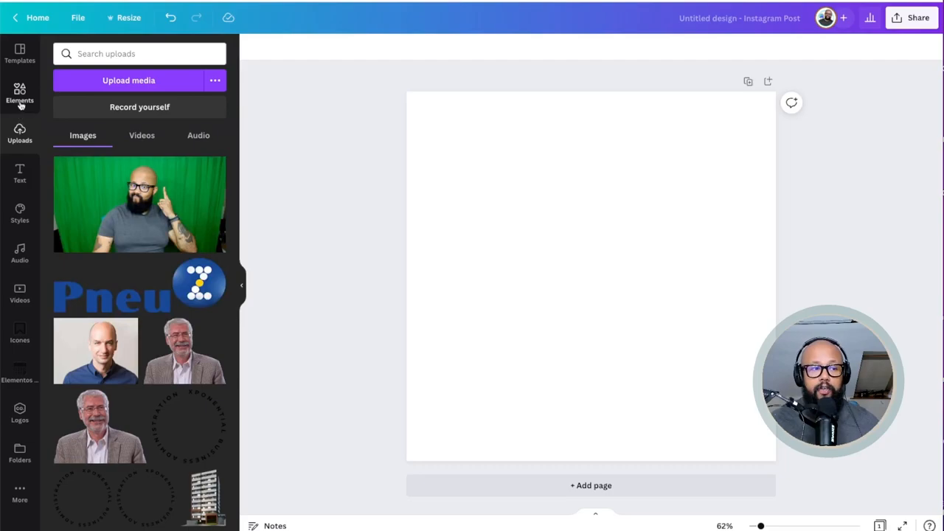
pyautogui.click(19, 94)
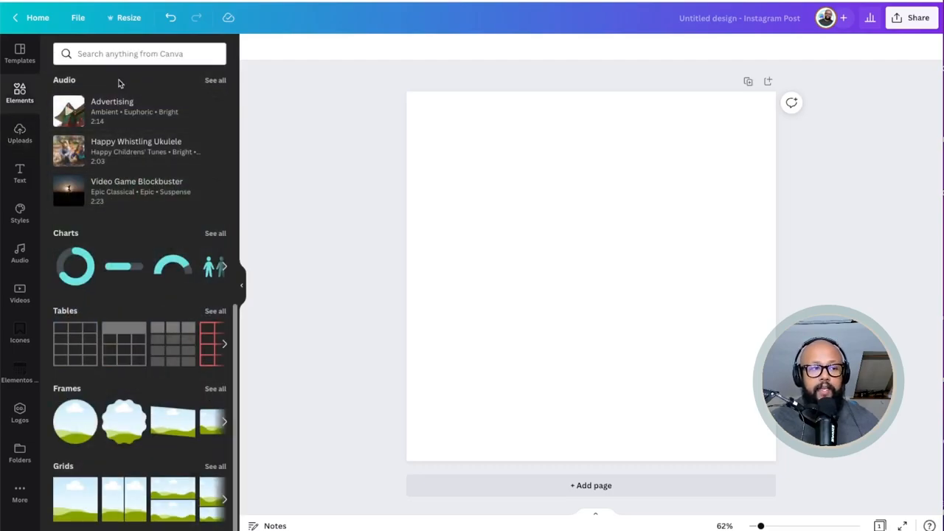
pyautogui.click(139, 53)
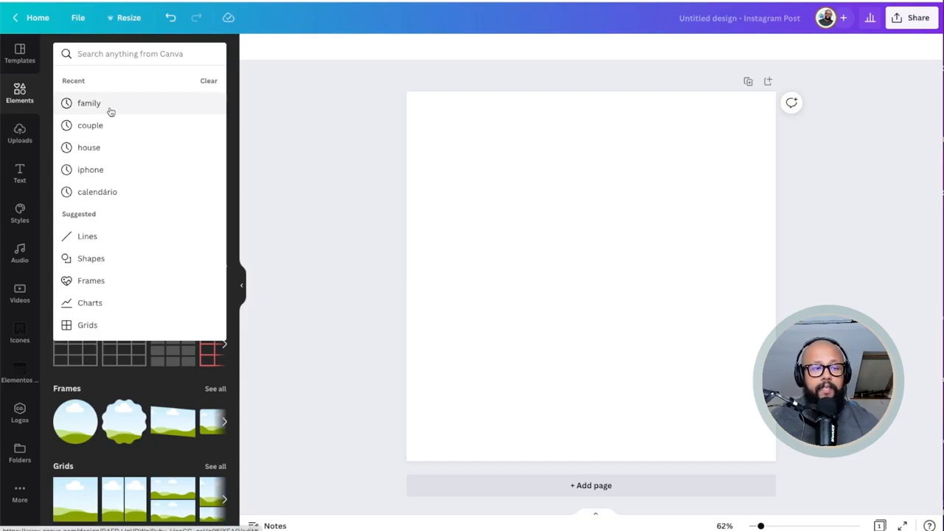
# Add the 'family' heart lettering graphic from search, enlarge it and centre it.
pyautogui.click(88, 102)
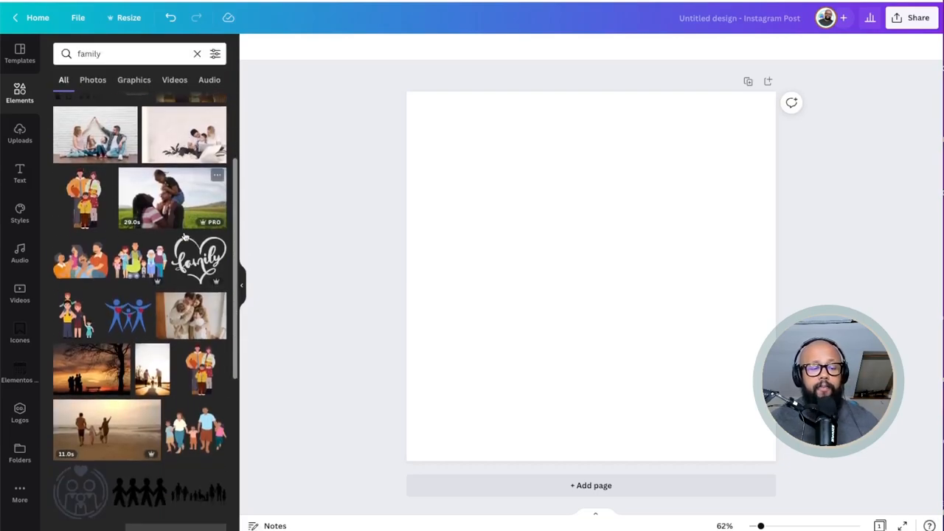
pyautogui.scroll(-3)
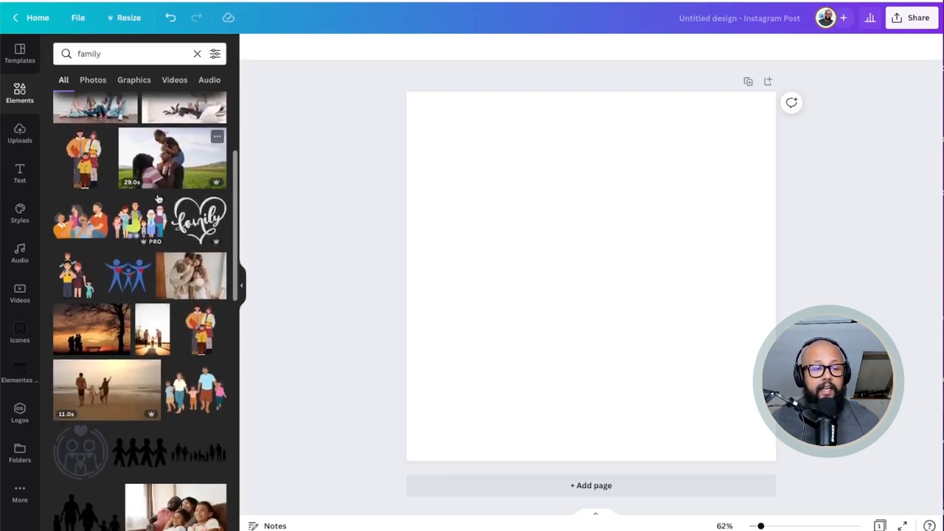
pyautogui.scroll(-3)
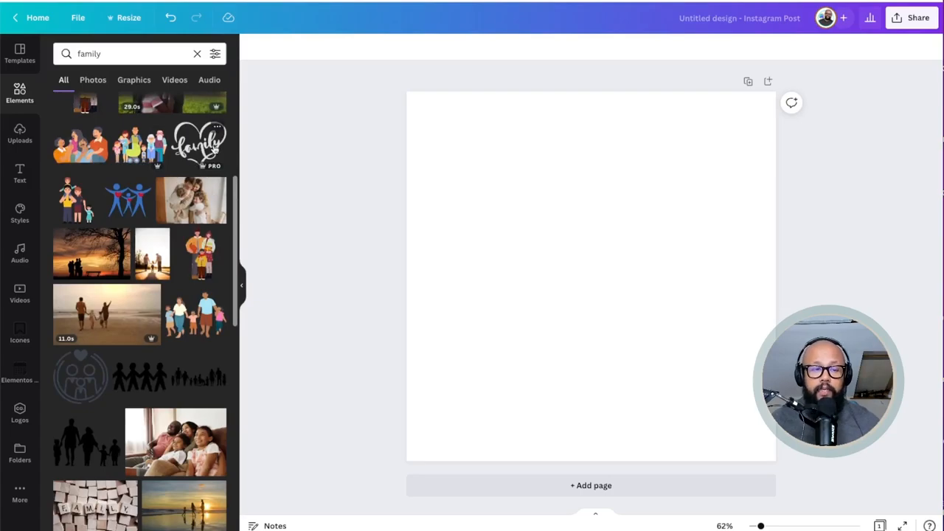
pyautogui.click(197, 144)
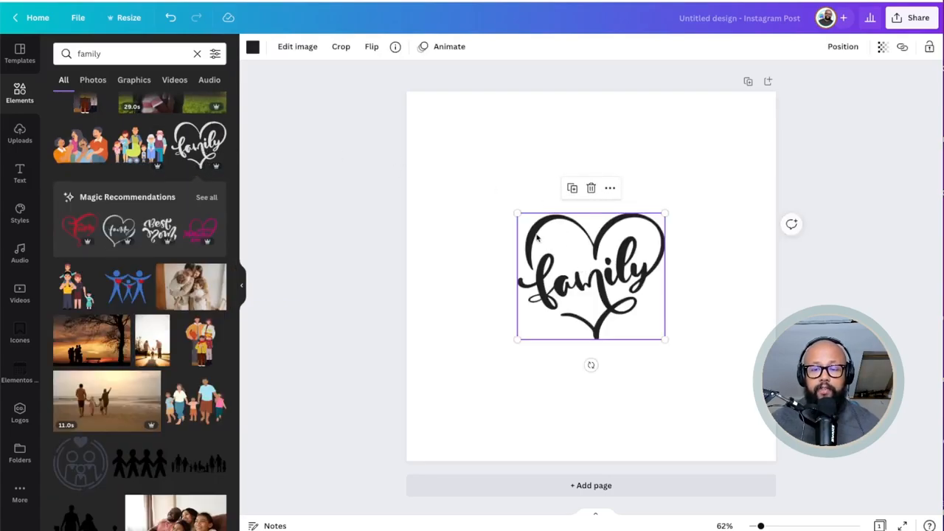
pyautogui.moveTo(590, 276); pyautogui.dragTo(549, 239)
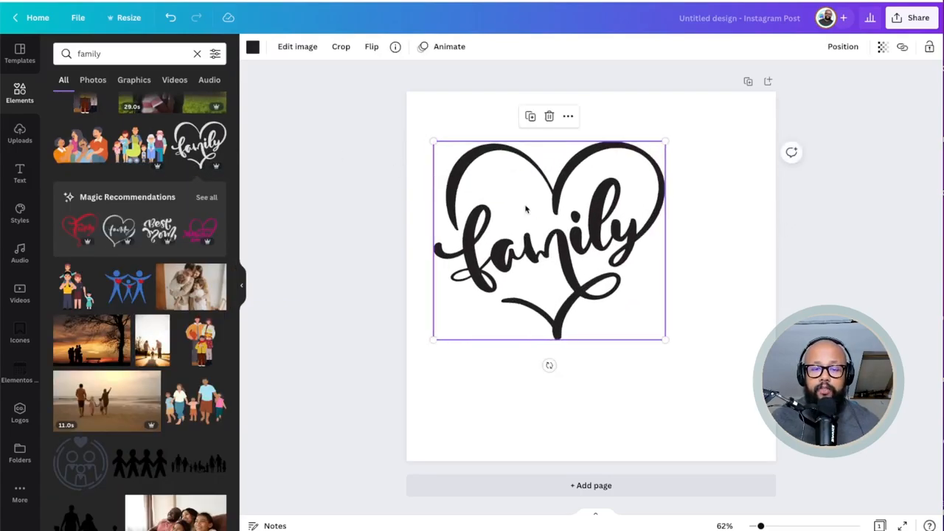
pyautogui.moveTo(549, 239); pyautogui.dragTo(590, 277)
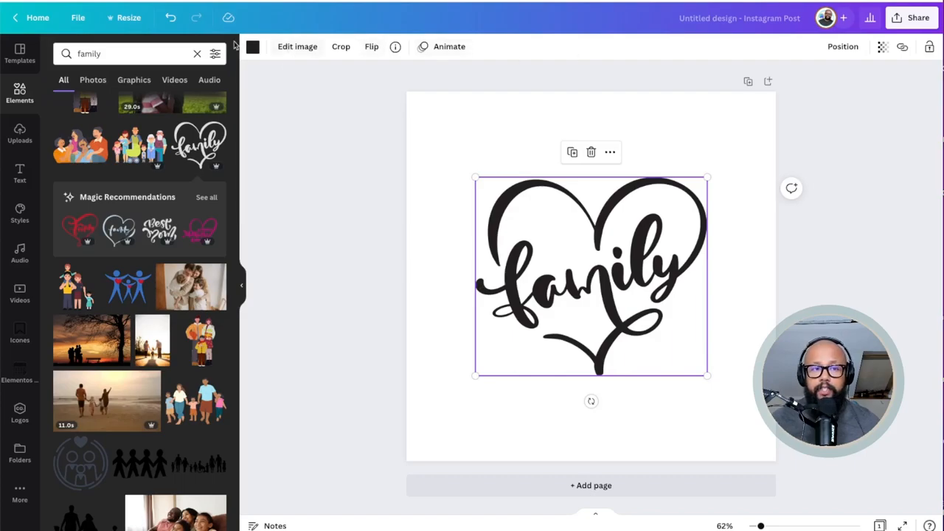
pyautogui.moveTo(914, 16)
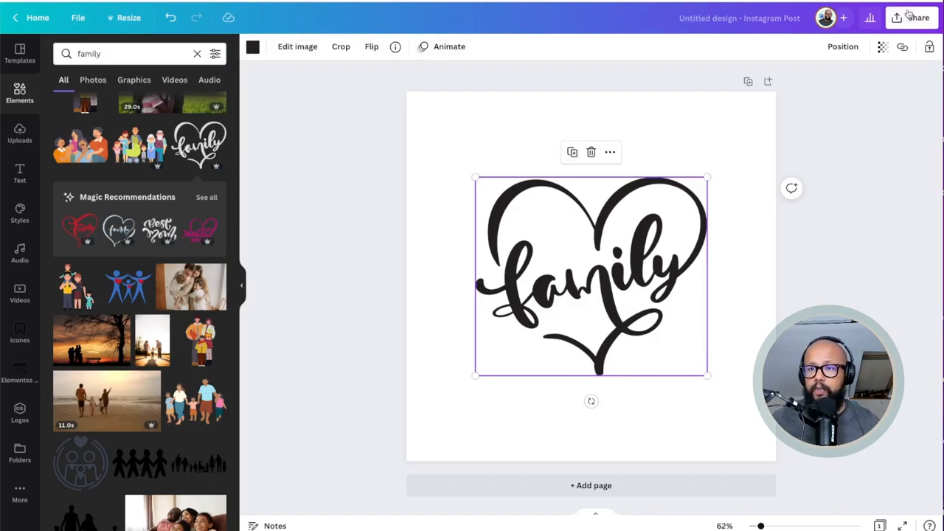
# Download the family heart design as an SVG with transparent background.
pyautogui.click(913, 17)
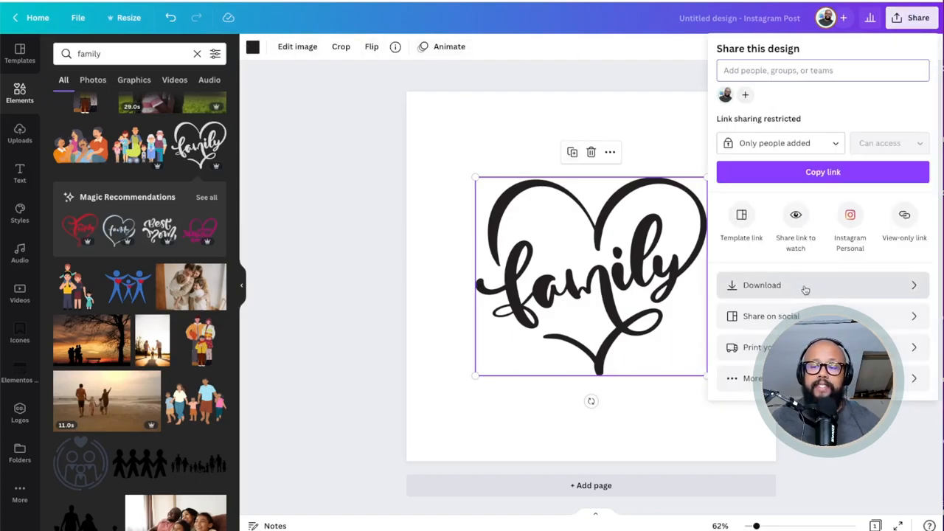
pyautogui.click(763, 284)
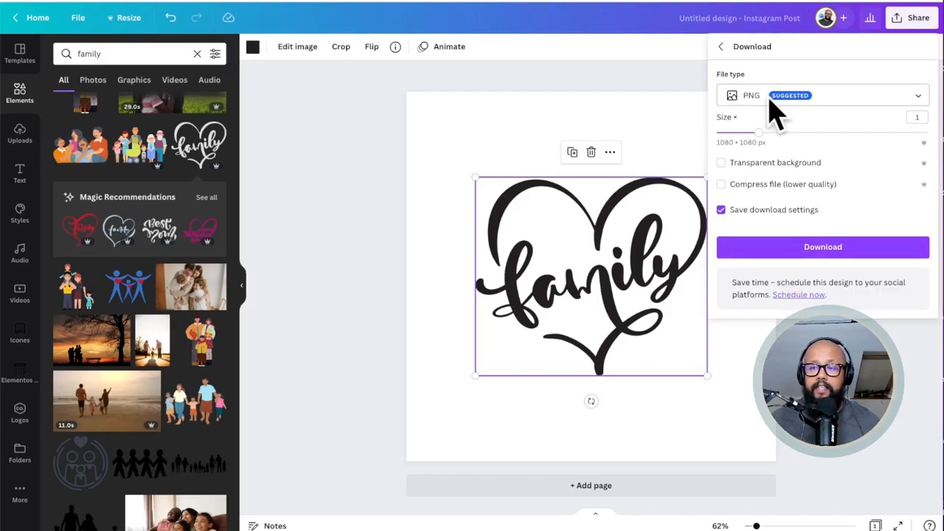
pyautogui.click(823, 95)
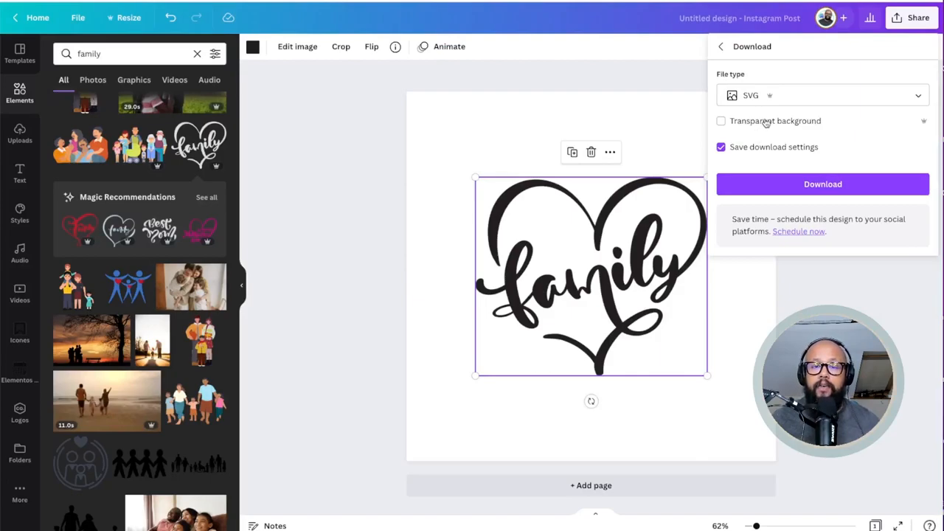
pyautogui.click(720, 121)
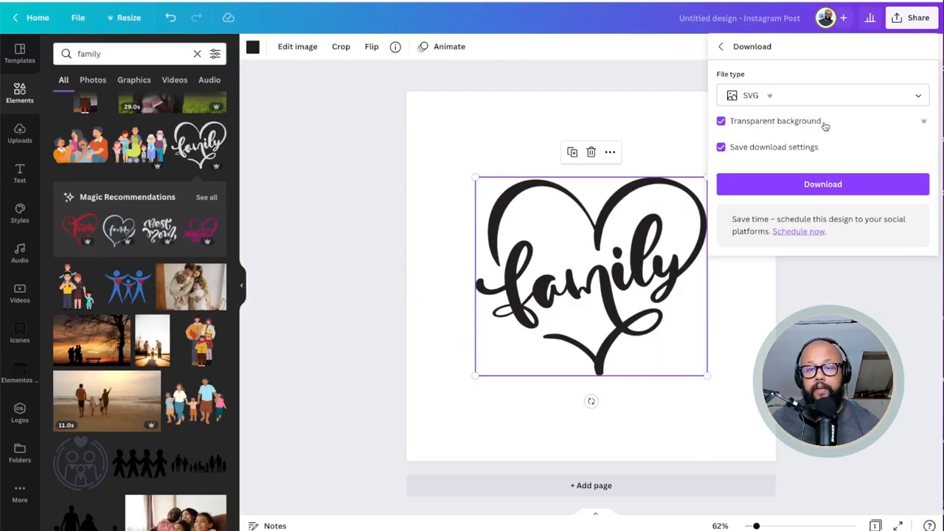
pyautogui.click(822, 183)
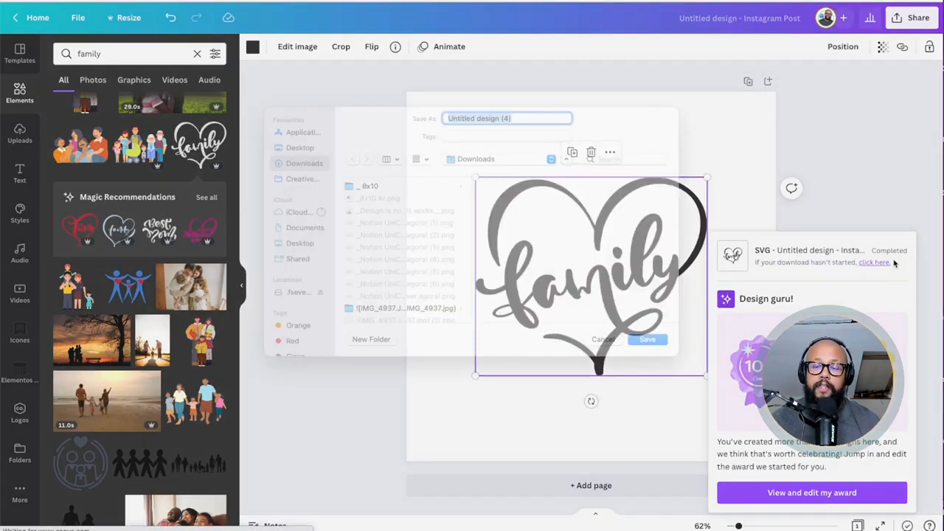
# Save the downloaded SVG and create a new blank Figma design file.
pyautogui.click(648, 339)
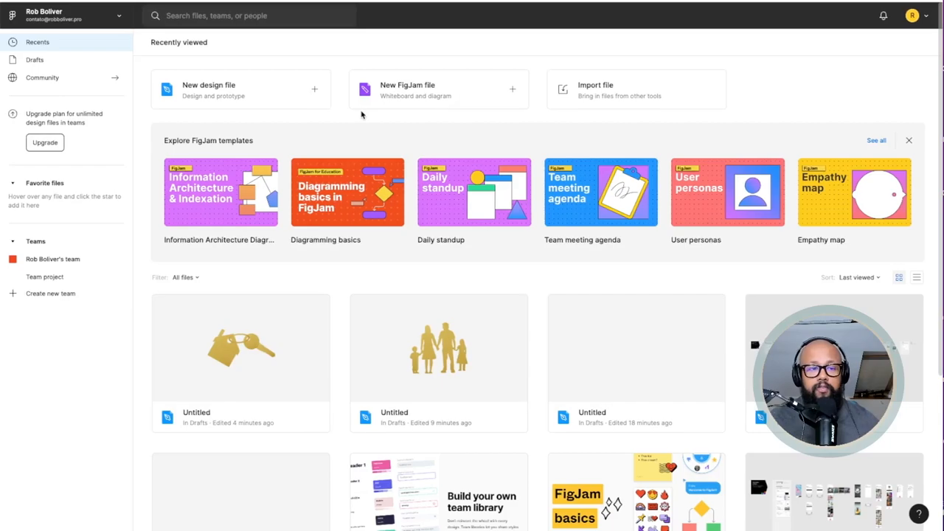
pyautogui.moveTo(239, 96)
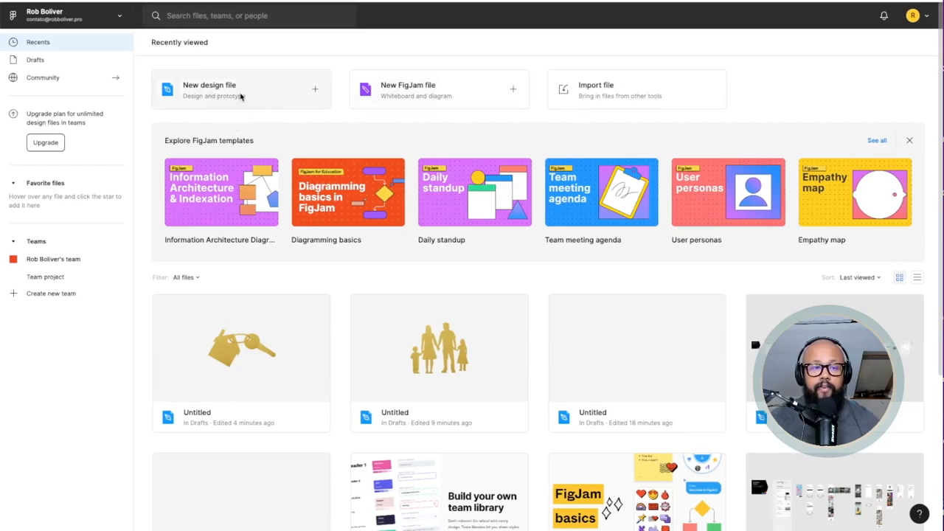
pyautogui.click(241, 89)
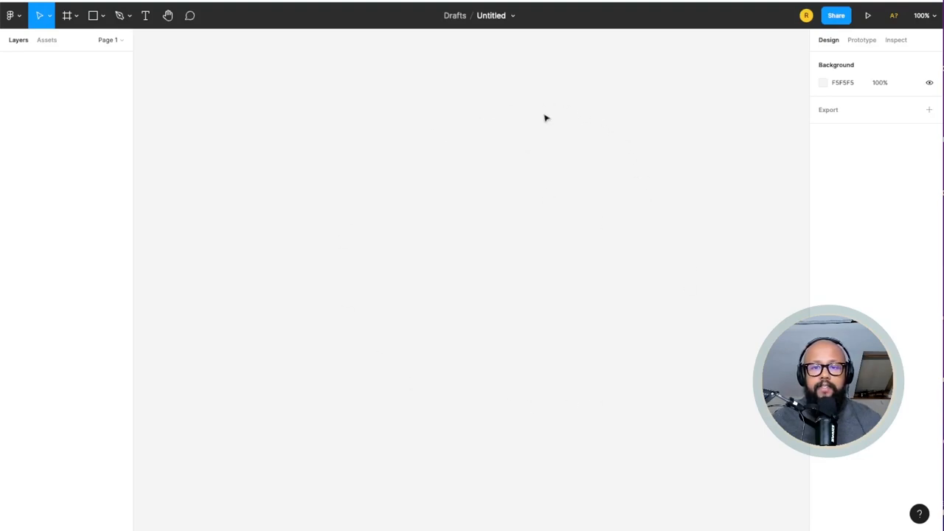
pyautogui.moveTo(426, 167)
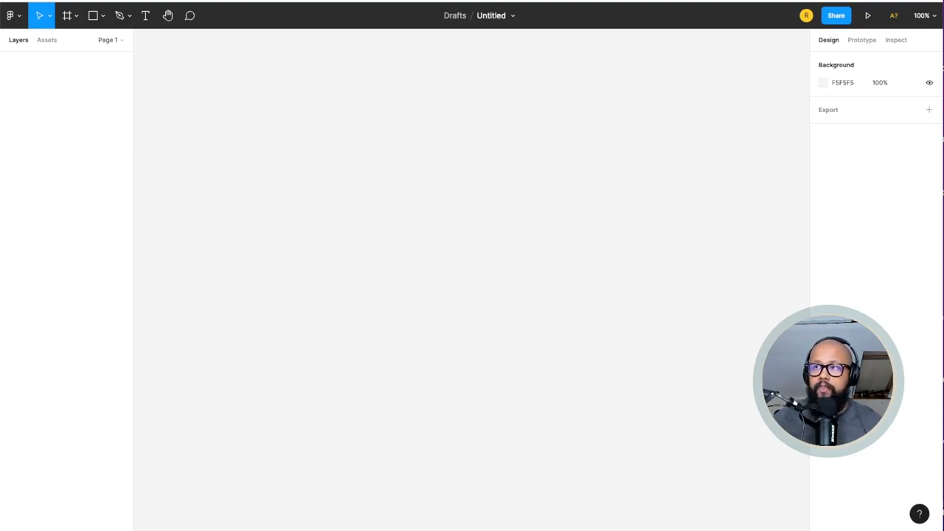
pyautogui.moveTo(525, 221)
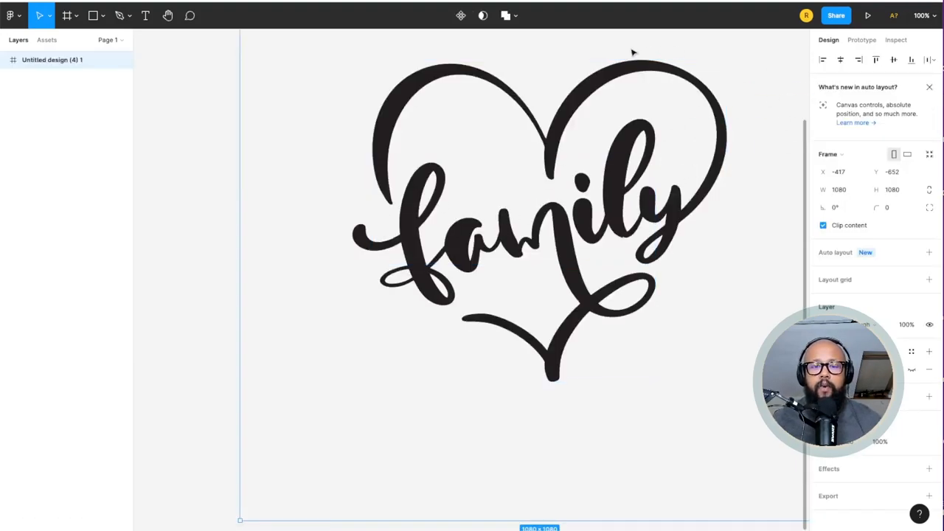
# Group the heart's Vector and two Group layers inside the Figma frame.
pyautogui.click(566, 214)
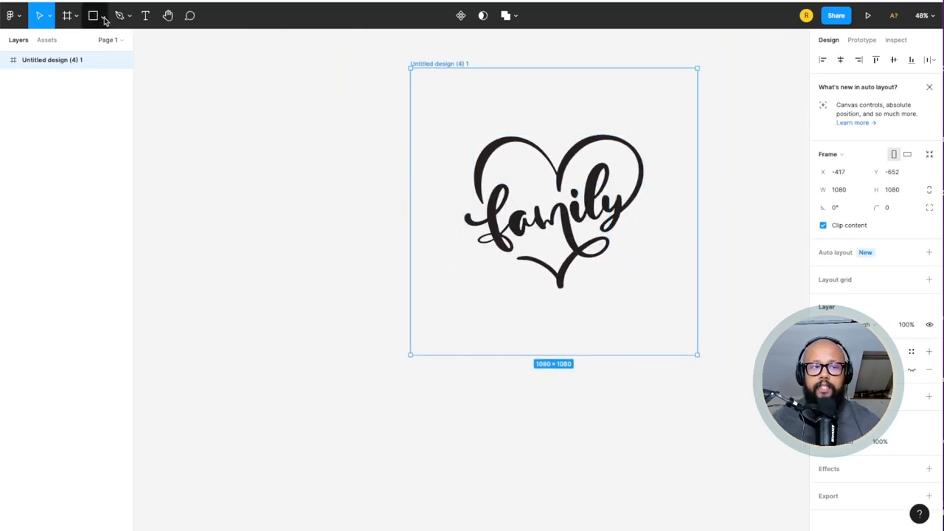
pyautogui.click(109, 14)
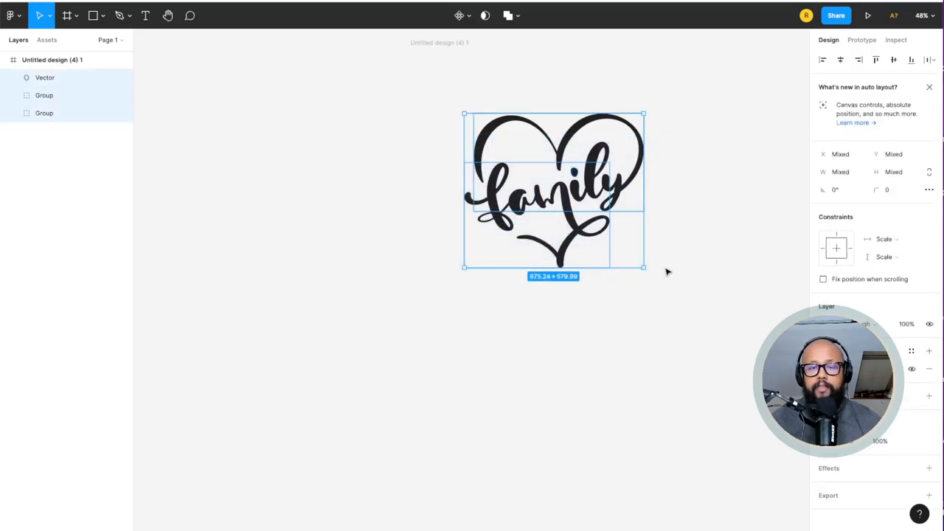
pyautogui.moveTo(648, 149)
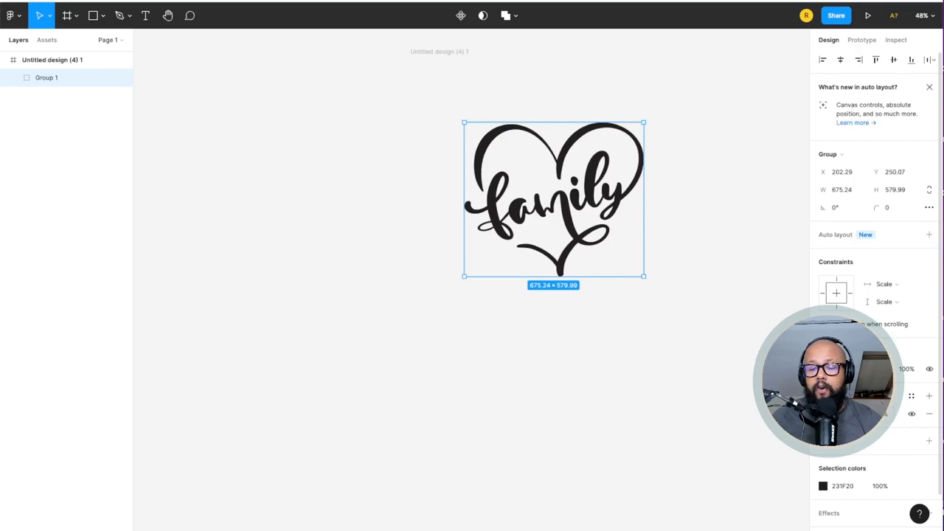
# Replace the heart group's solid black fill with the gold foil texture image.
pyautogui.click(825, 486)
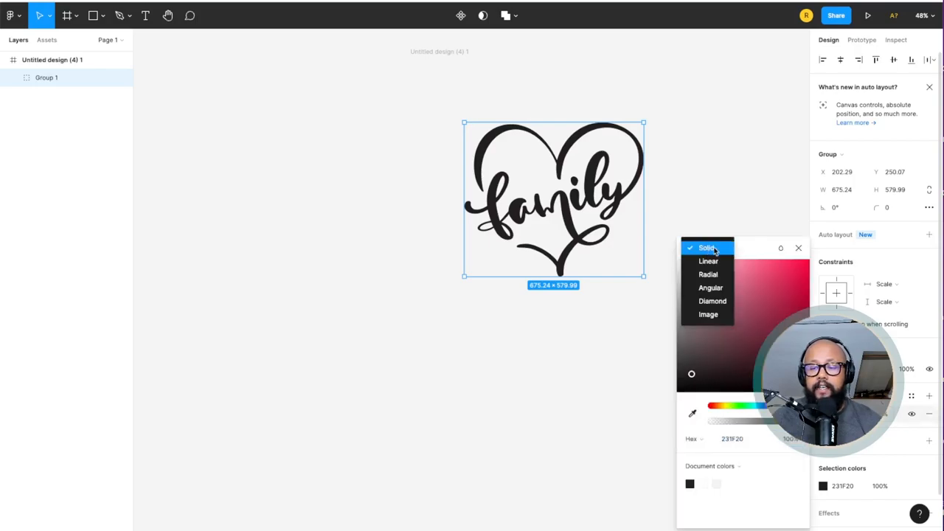
pyautogui.click(708, 314)
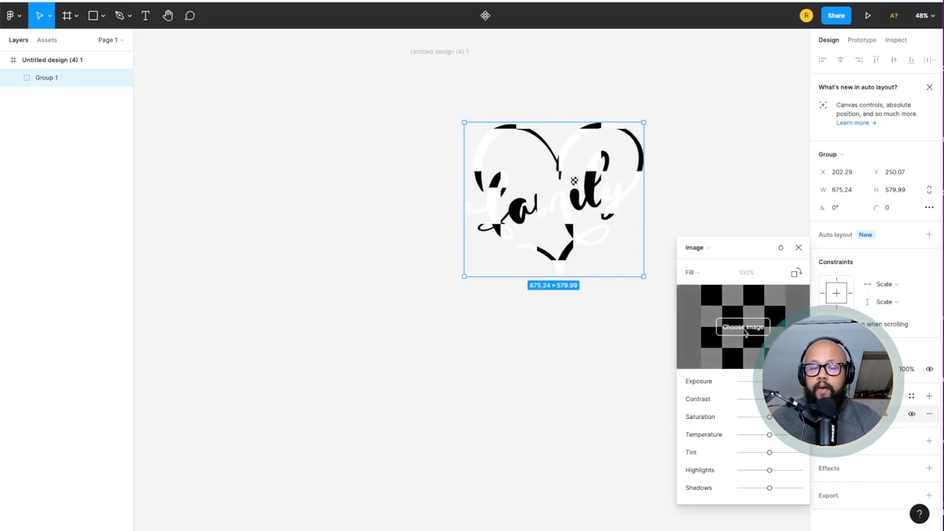
pyautogui.click(743, 327)
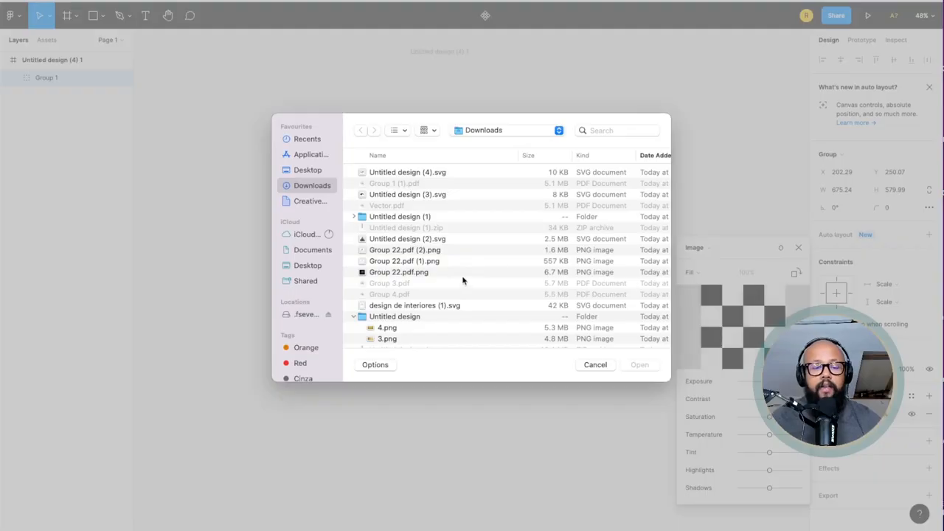
pyautogui.scroll(-3)
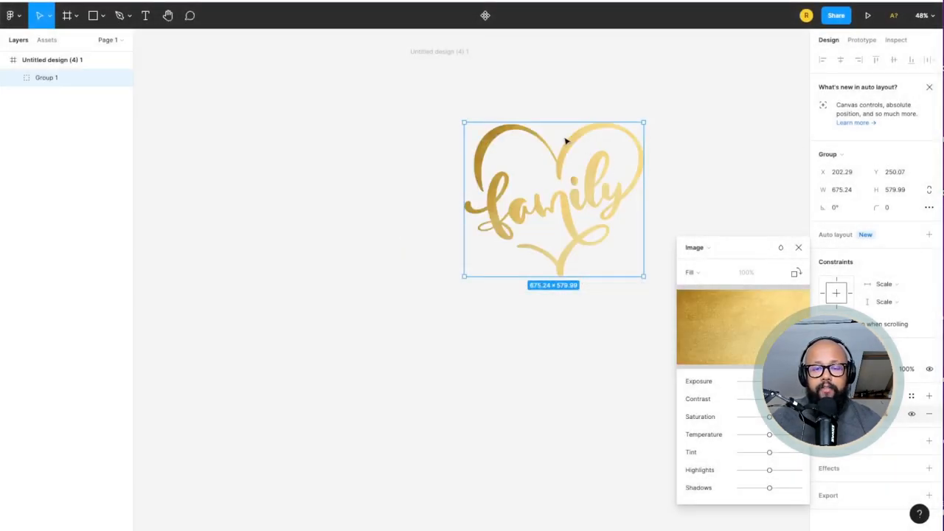
pyautogui.moveTo(749, 158)
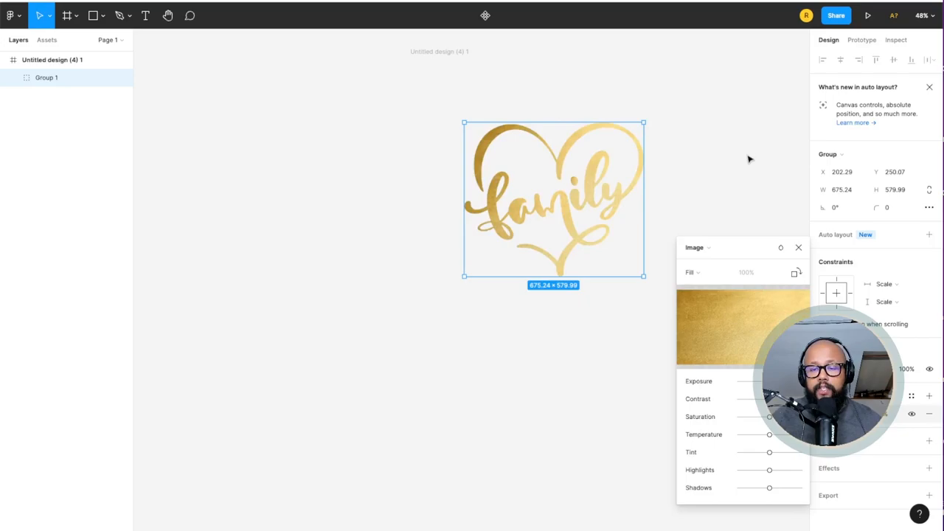
pyautogui.click(797, 247)
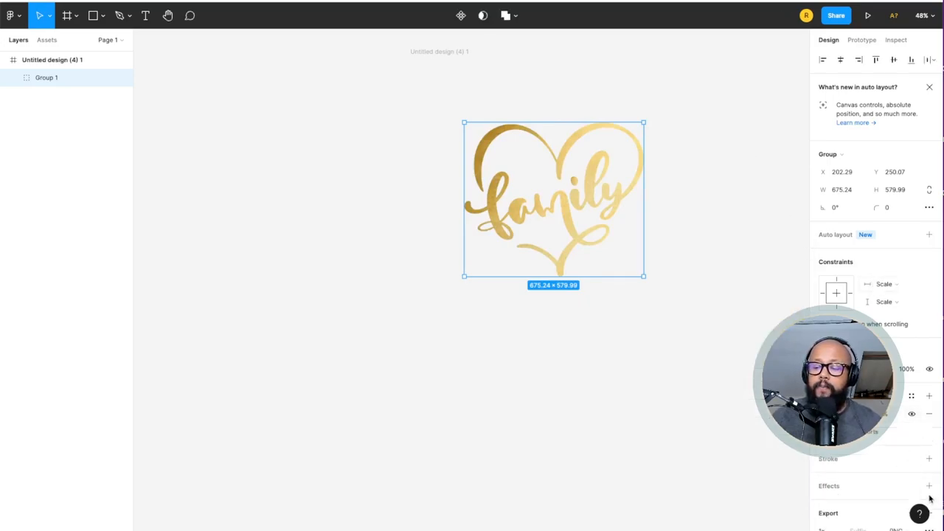
# Add a PDF export setting and save Group 1 (2).pdf to Downloads.
pyautogui.click(925, 87)
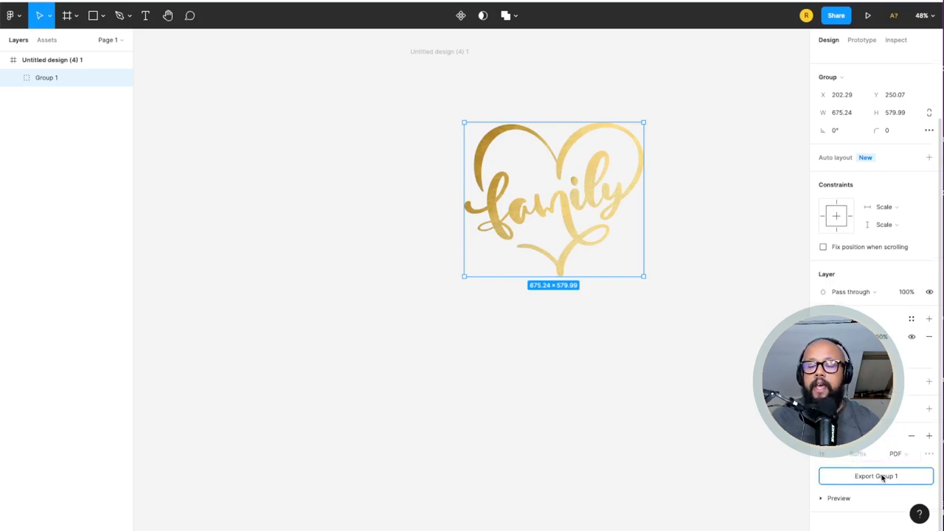
pyautogui.click(875, 477)
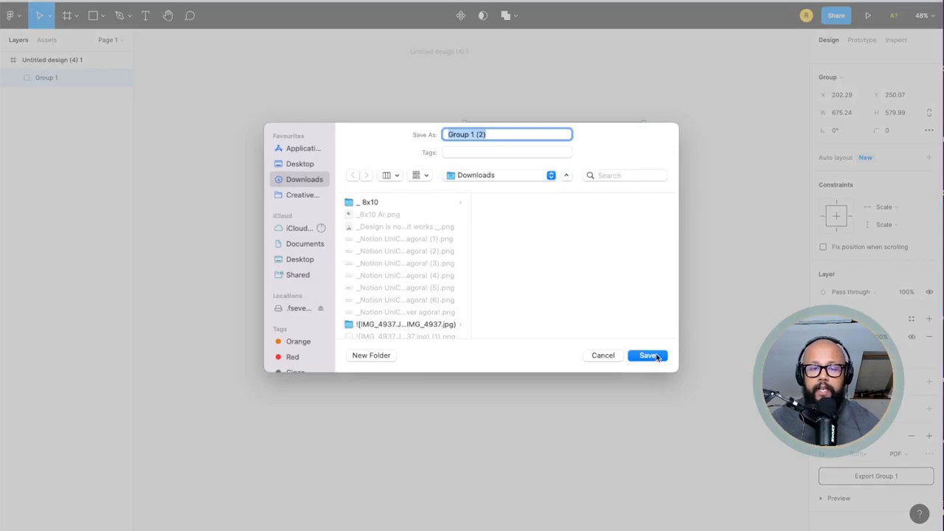
pyautogui.click(647, 356)
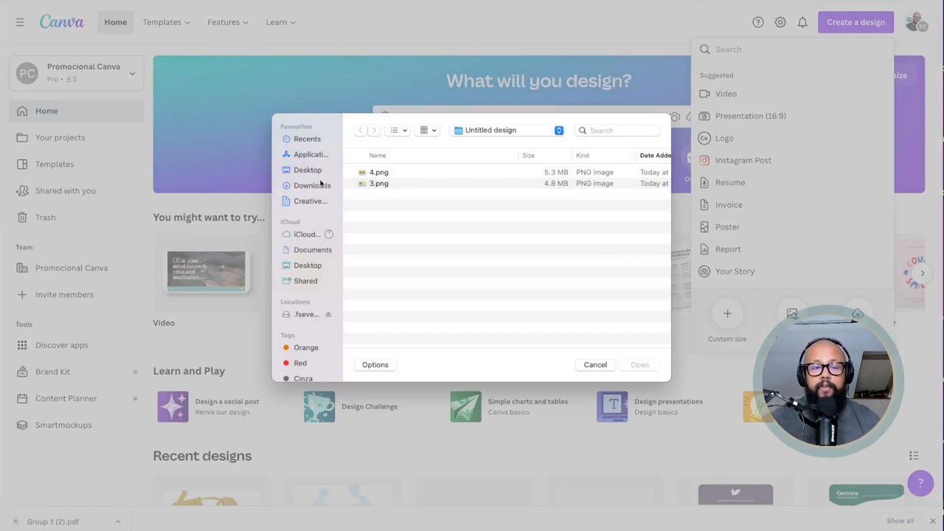
# Upload Group 1 (2).pdf from the Downloads folder to Canva.
pyautogui.click(309, 185)
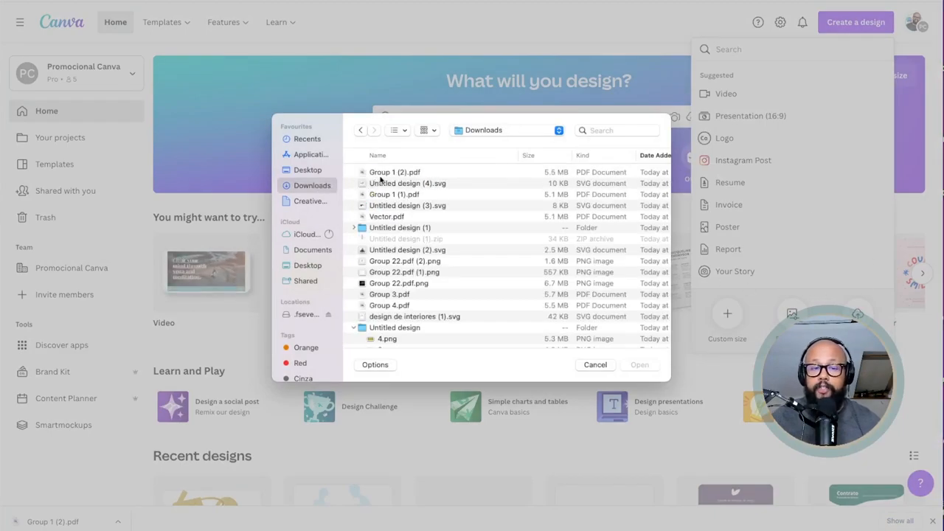
pyautogui.click(394, 172)
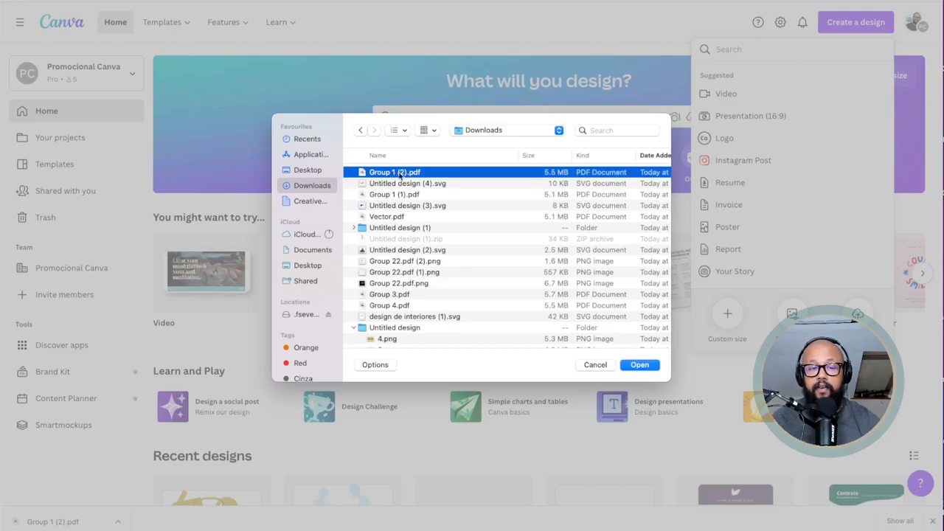
pyautogui.click(640, 365)
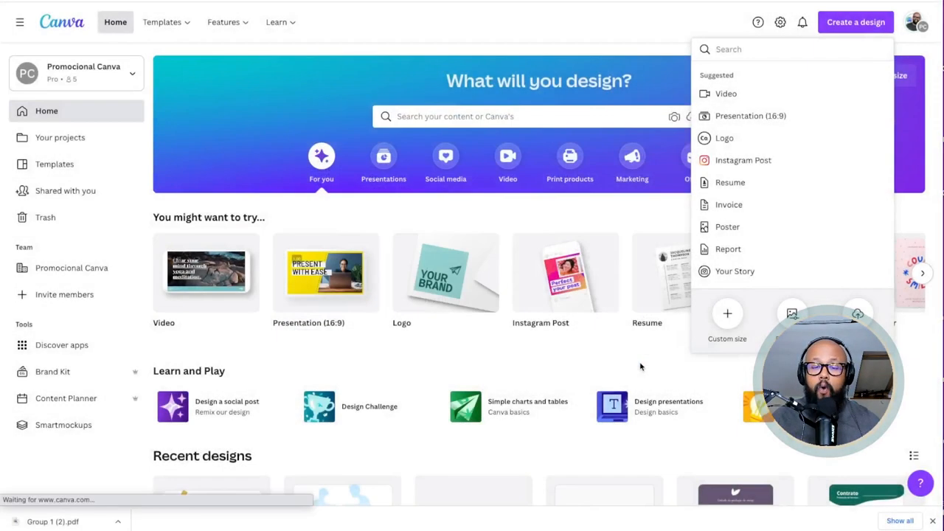
# Open the imported family heart design from Your projects.
pyautogui.click(59, 137)
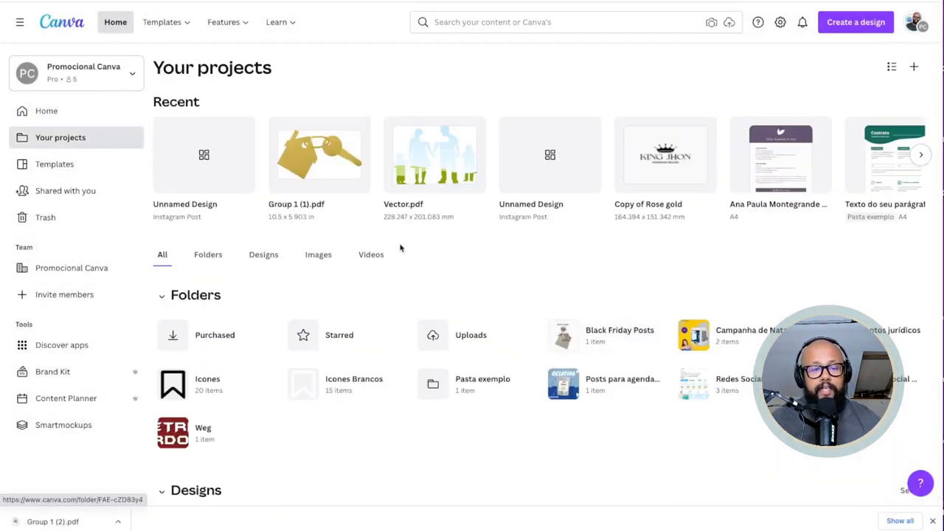
pyautogui.scroll(-3)
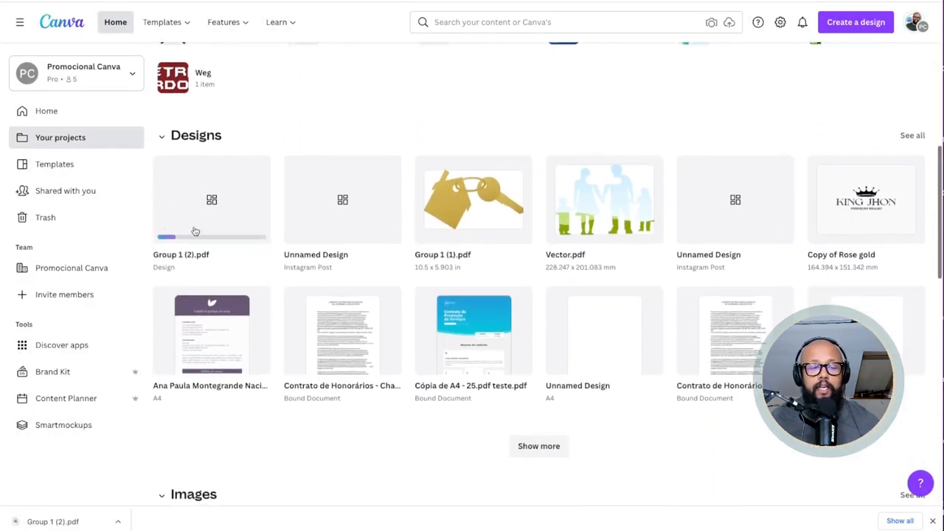
pyautogui.moveTo(191, 180)
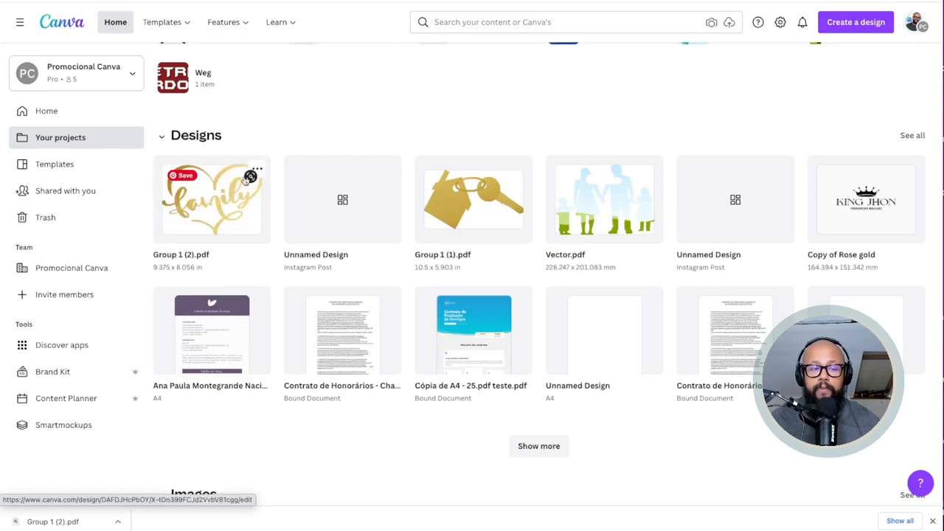
pyautogui.click(211, 200)
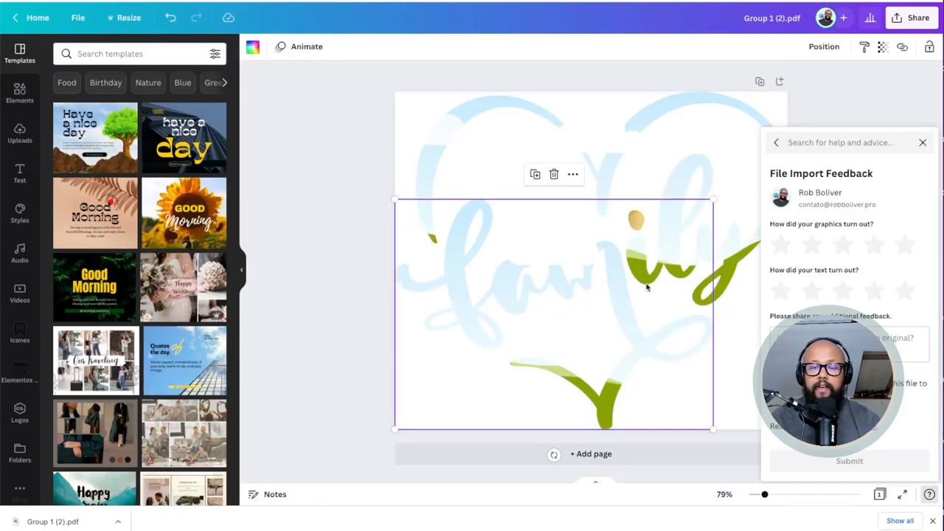
# Fill the Canva family heart frame with the uploaded mountain and firelight photo, then deselect to preview.
pyautogui.click(636, 220)
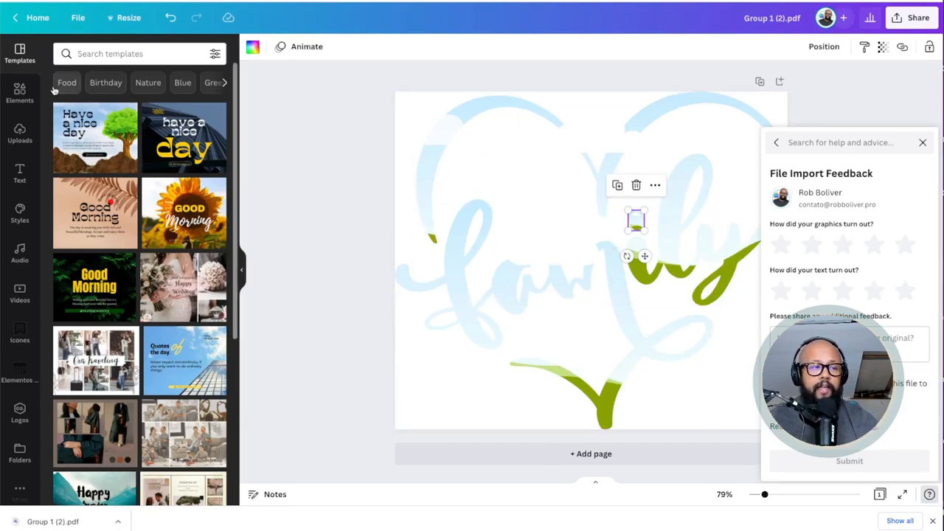
pyautogui.click(20, 133)
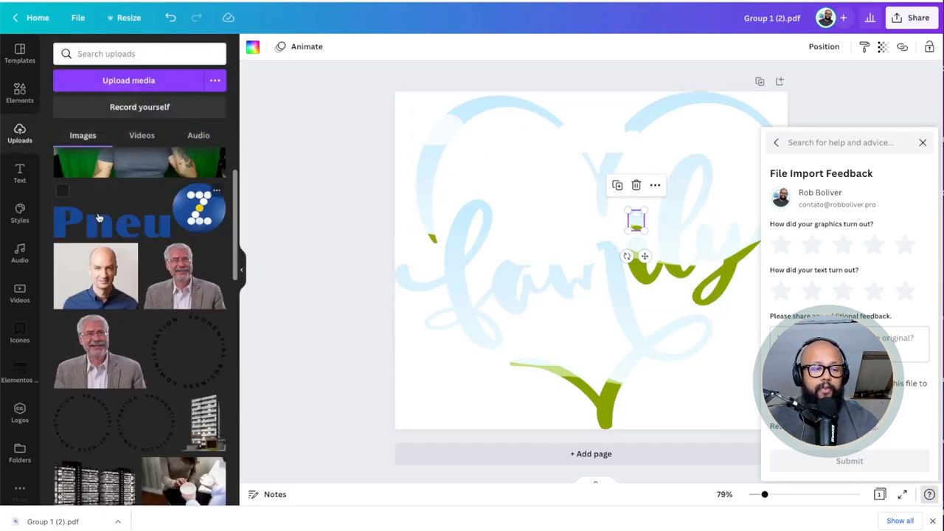
pyautogui.scroll(-3)
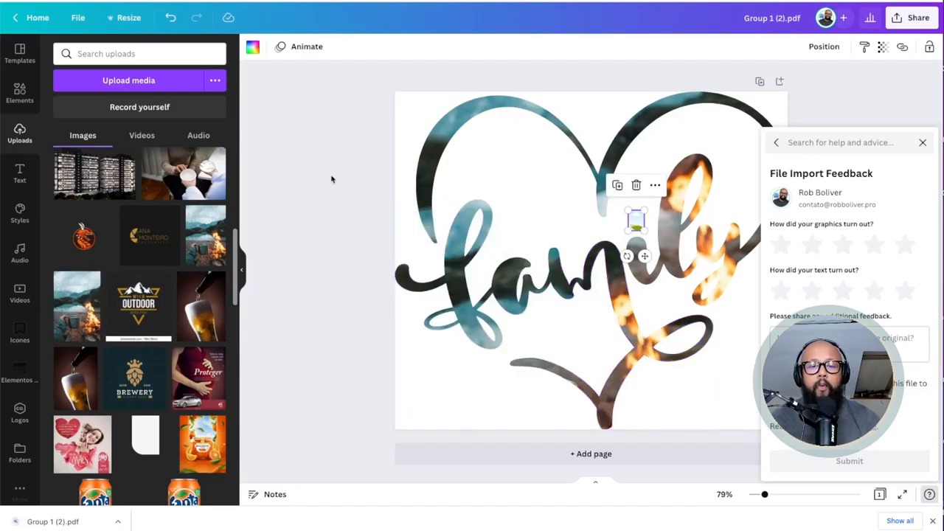
pyautogui.click(922, 143)
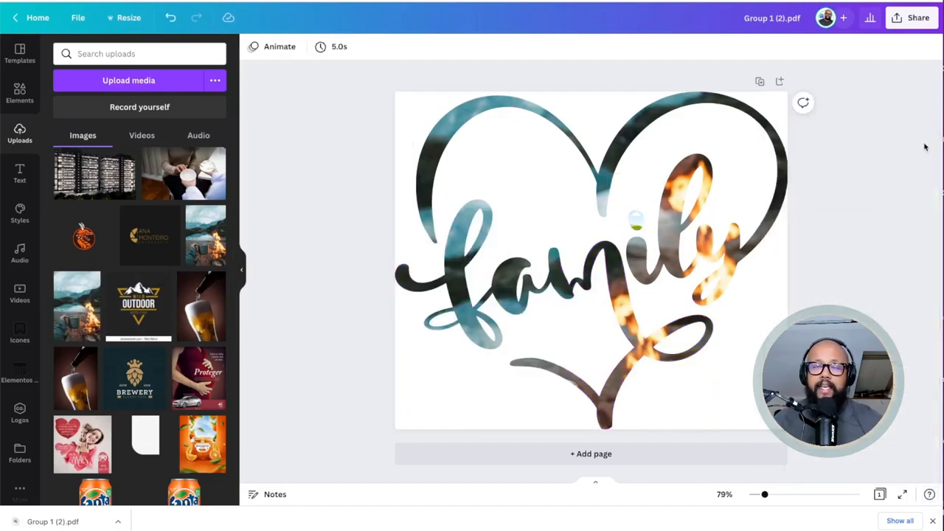